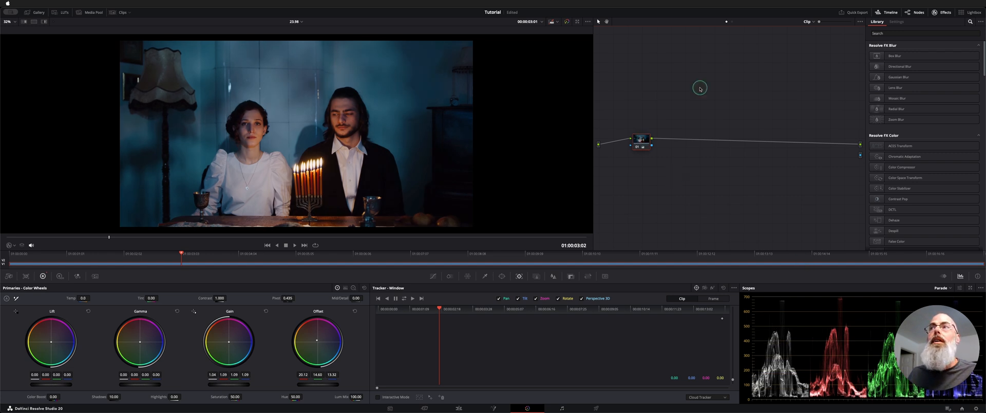
Add Relight from the Effects Library as a new node and position the point light above the couple
left_click(921, 33)
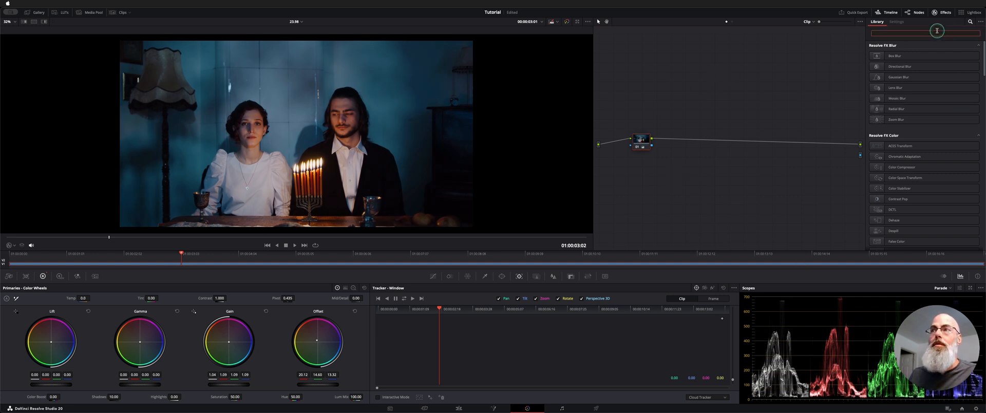
type("reli")
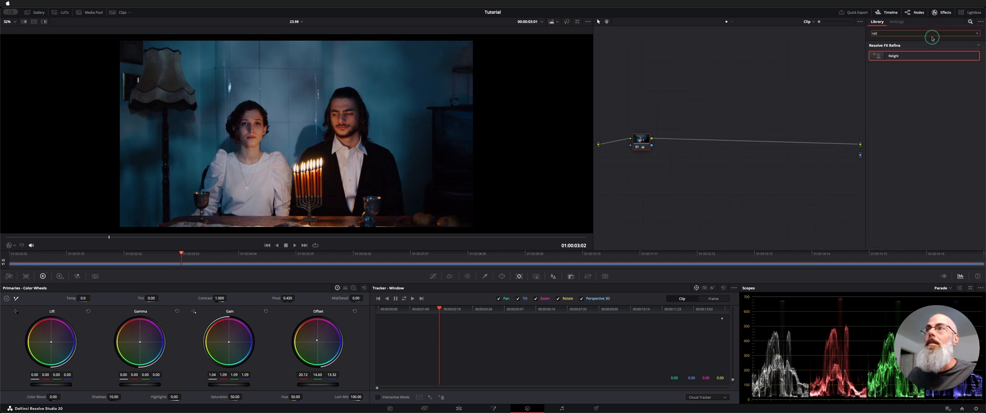
left_click_drag(892, 56, 747, 141)
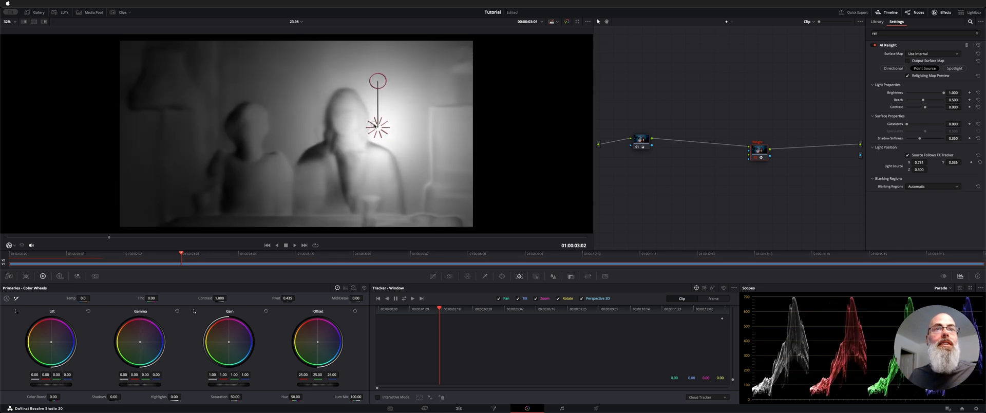
left_click_drag(378, 129, 326, 120)
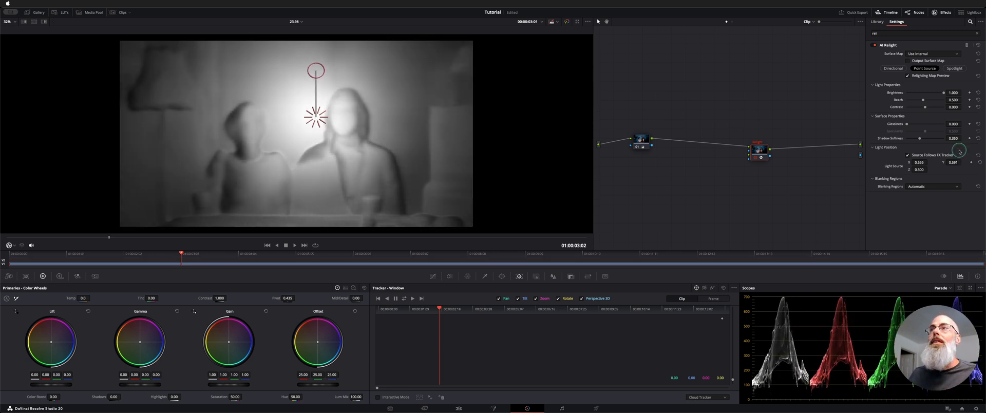
Switch the light to Directional and aim it down onto the couple from the upper right
left_click(893, 68)
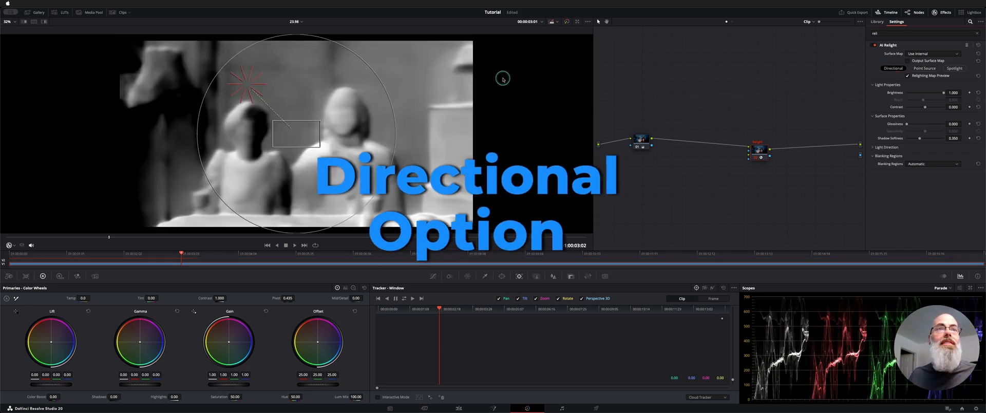
left_click_drag(248, 82, 387, 90)
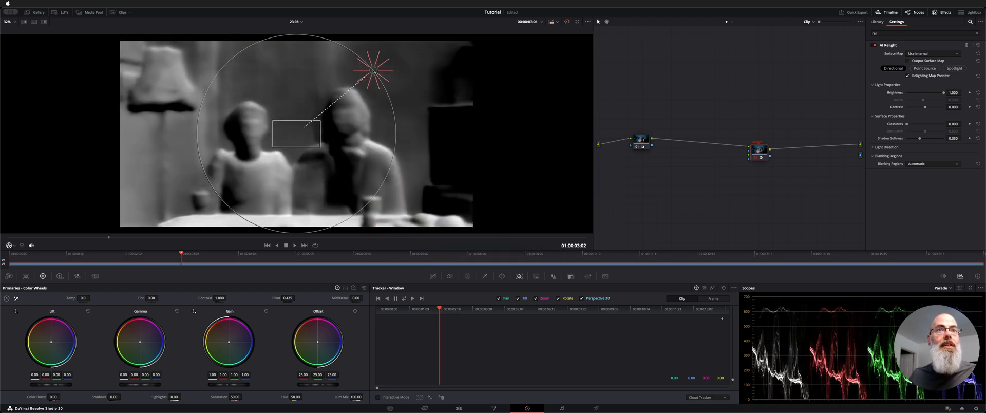
left_click_drag(376, 67, 308, 98)
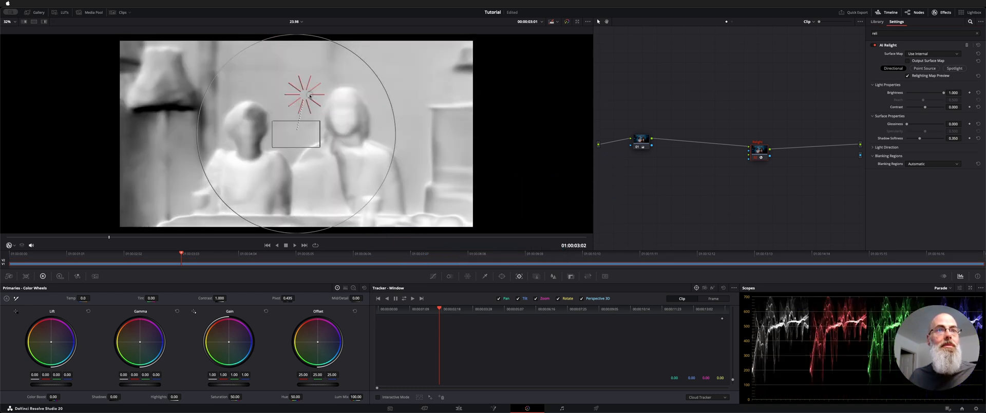
Switch the light to Spotlight and move its target left of the couple
left_click(954, 68)
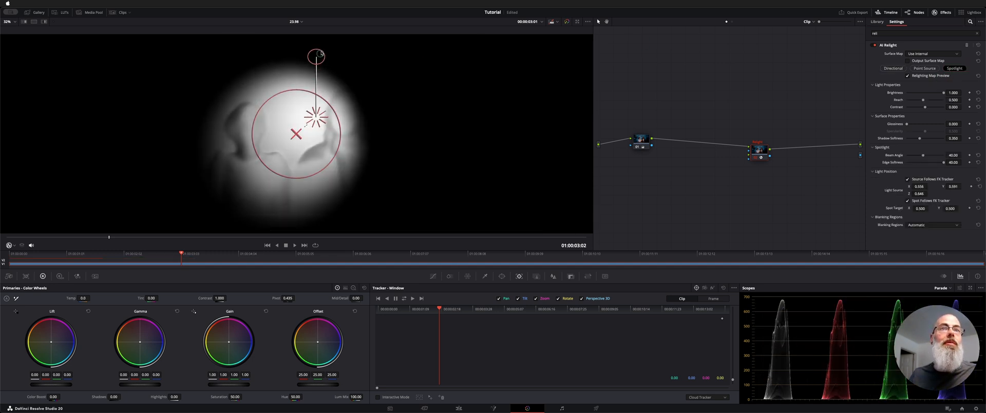
left_click_drag(296, 135, 257, 137)
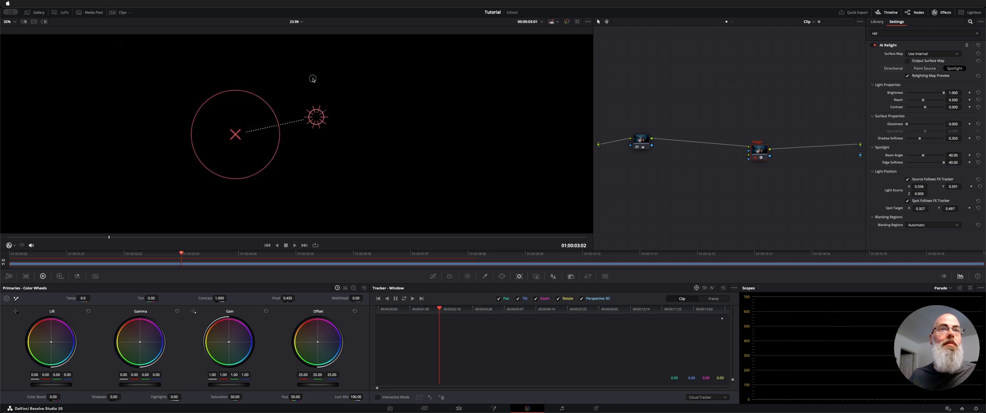
left_click_drag(316, 117, 266, 61)
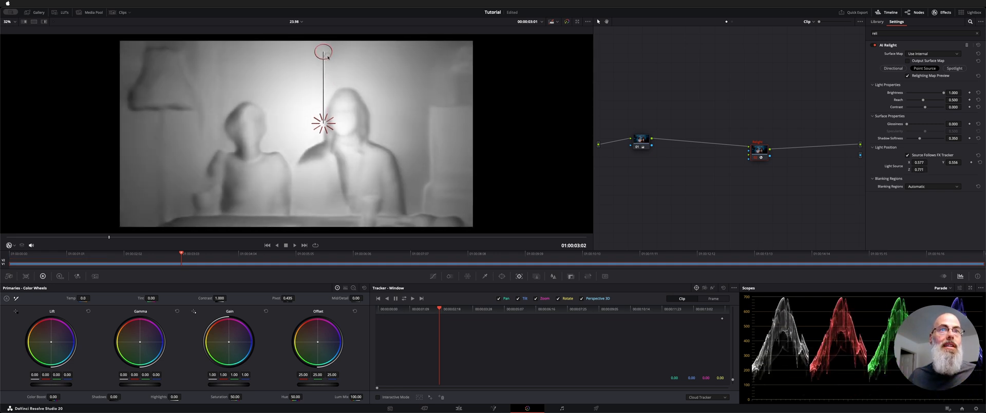
Drag the point light handle down to sit over the man's head
left_click_drag(322, 50, 322, 101)
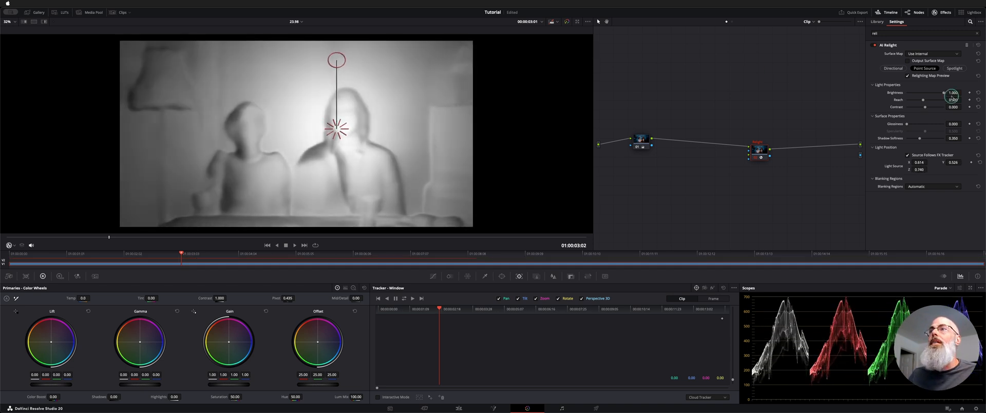
mouse_move(915, 76)
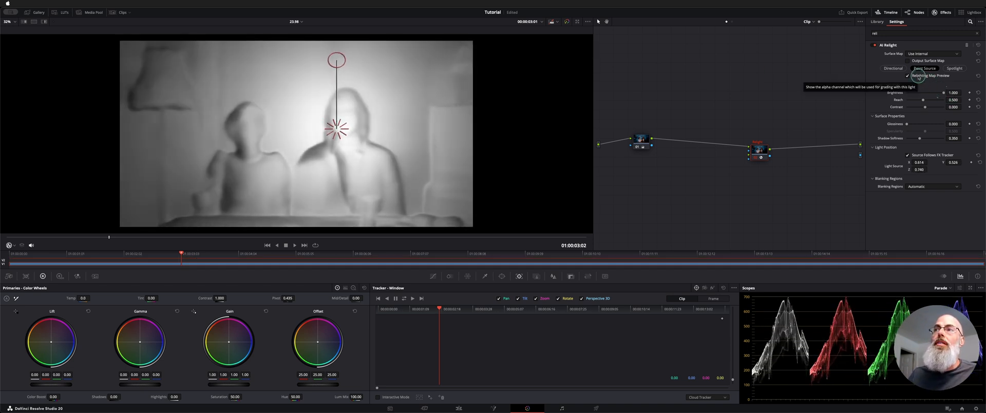
Turn off Relighting Map Preview and reposition the point light between the couple, with alpha feeding the output
left_click(914, 75)
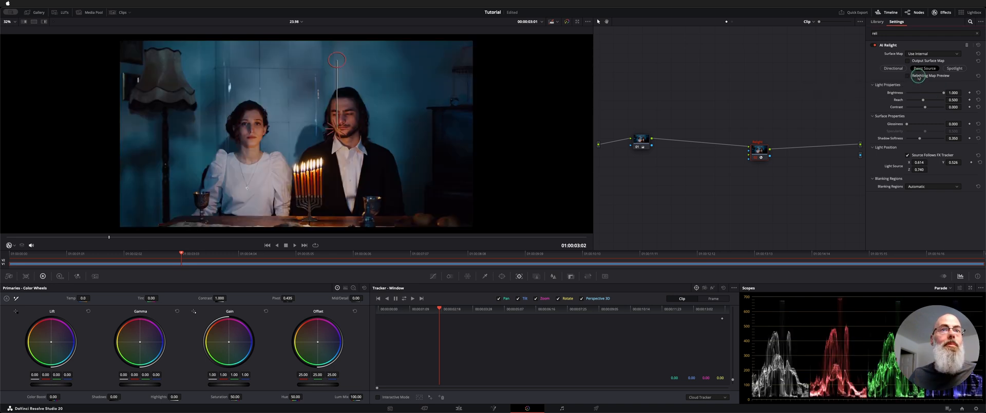
left_click_drag(336, 59, 429, 63)
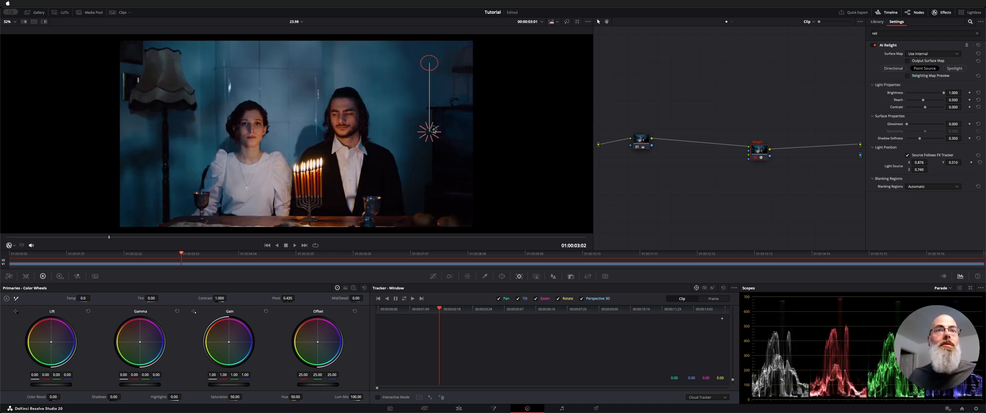
left_click_drag(429, 129, 290, 130)
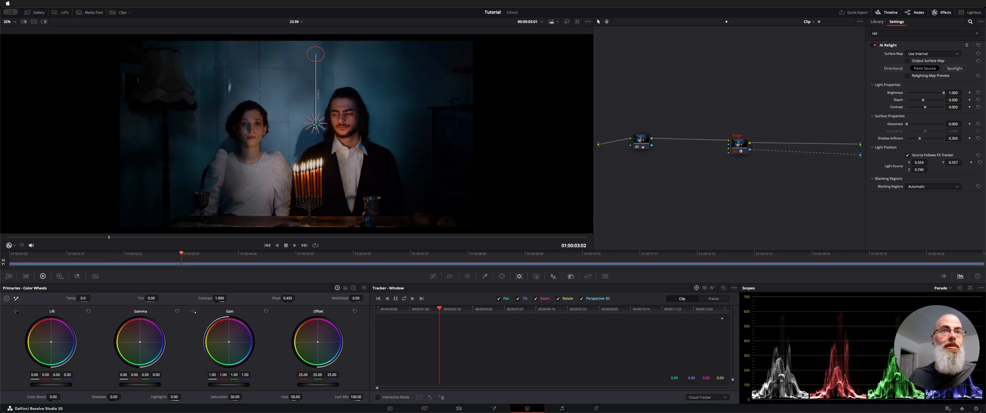
Reposition the point light over the man's head after trying the upper right
left_click_drag(314, 126, 421, 116)
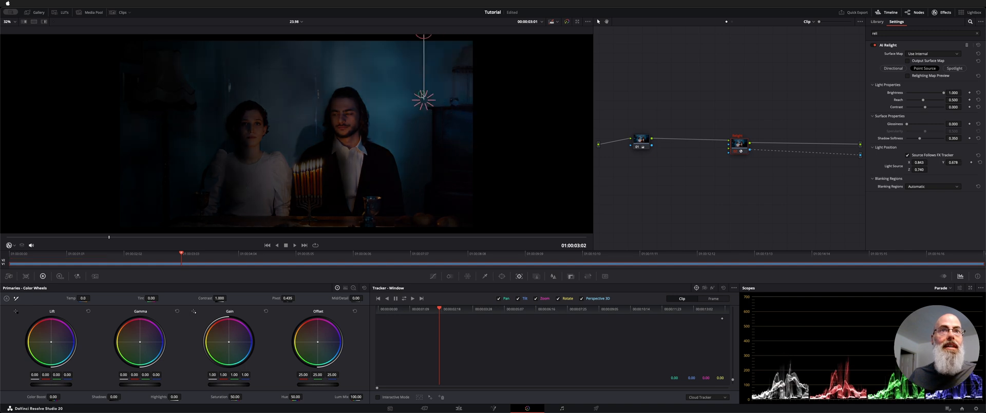
left_click_drag(423, 98, 313, 130)
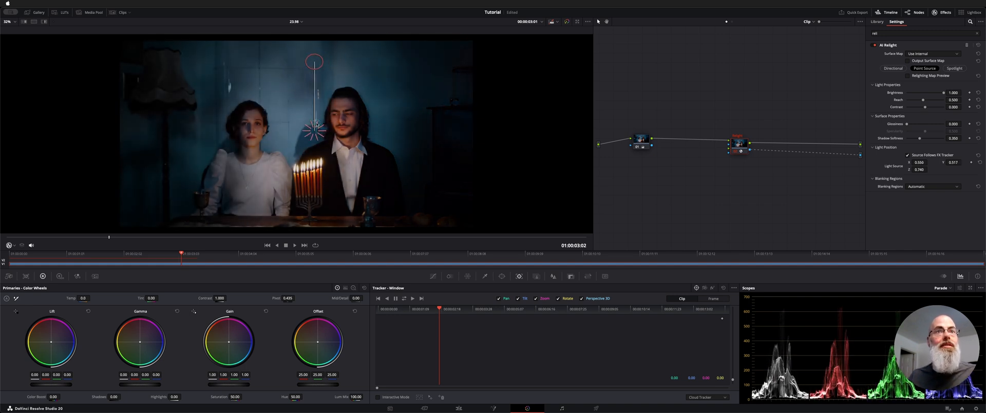
left_click_drag(313, 126, 301, 125)
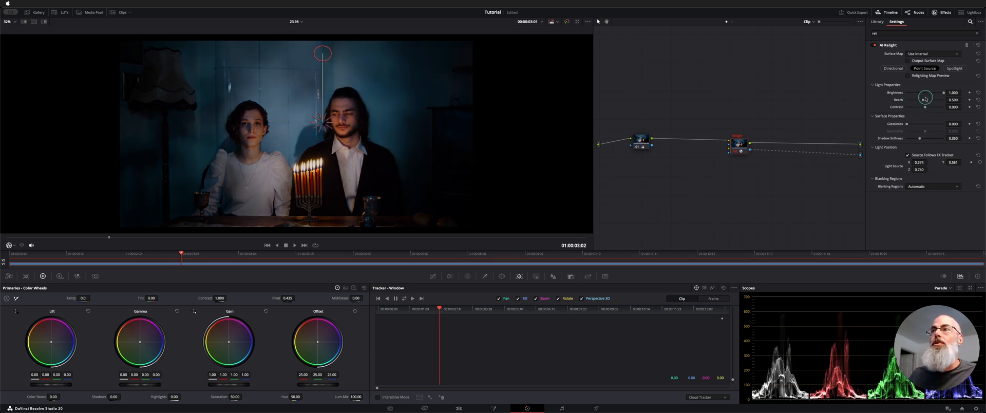
Raise reach slightly, contrast to 0.736, glossiness to 0.171, and fine-tune specularity
left_click_drag(924, 99, 922, 99)
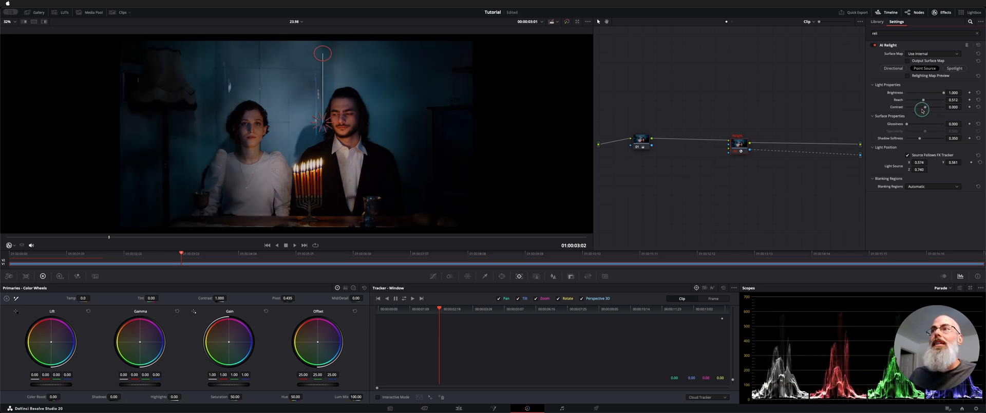
left_click_drag(923, 106, 938, 107)
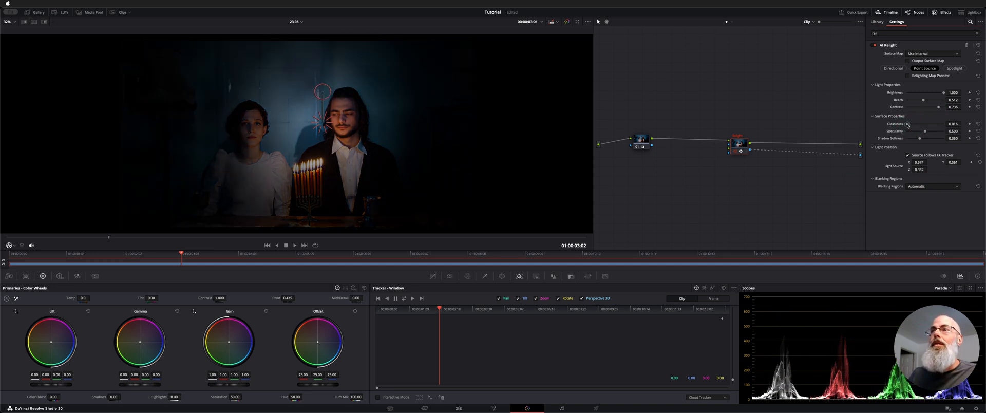
left_click_drag(906, 124, 929, 123)
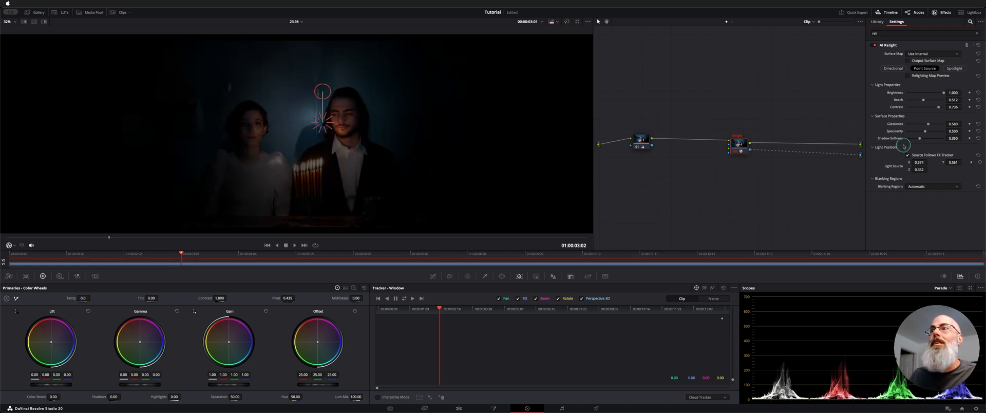
left_click_drag(927, 124, 952, 123)
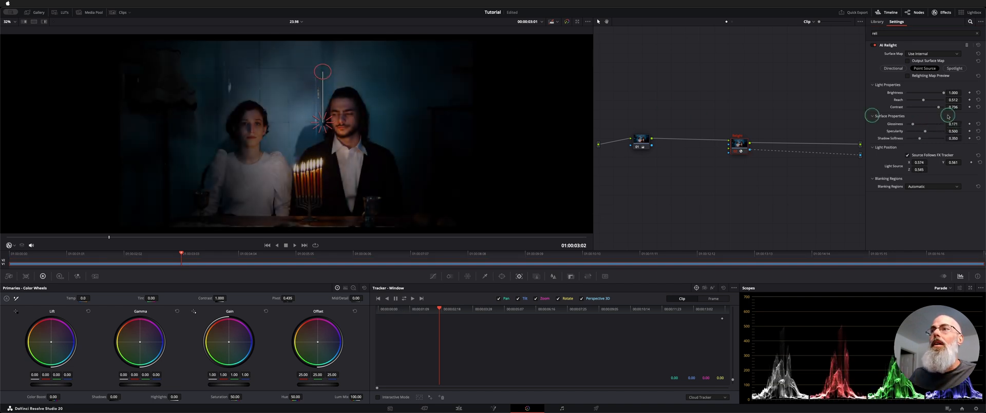
left_click_drag(925, 131, 929, 131)
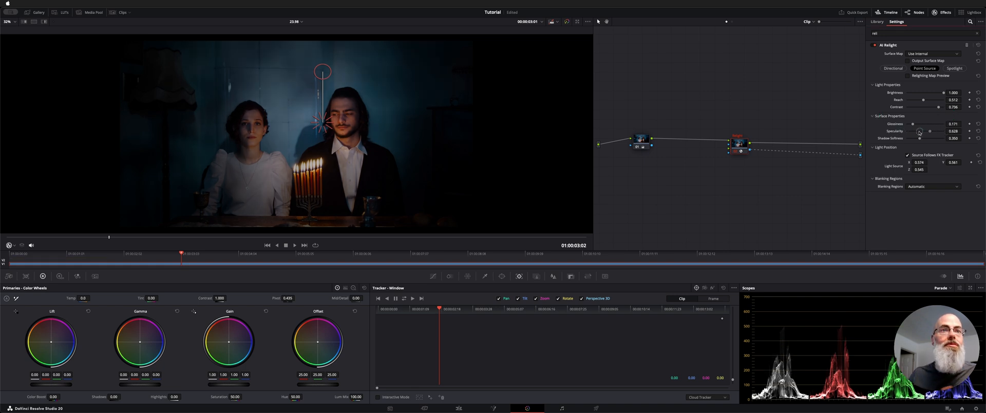
left_click_drag(929, 131, 915, 131)
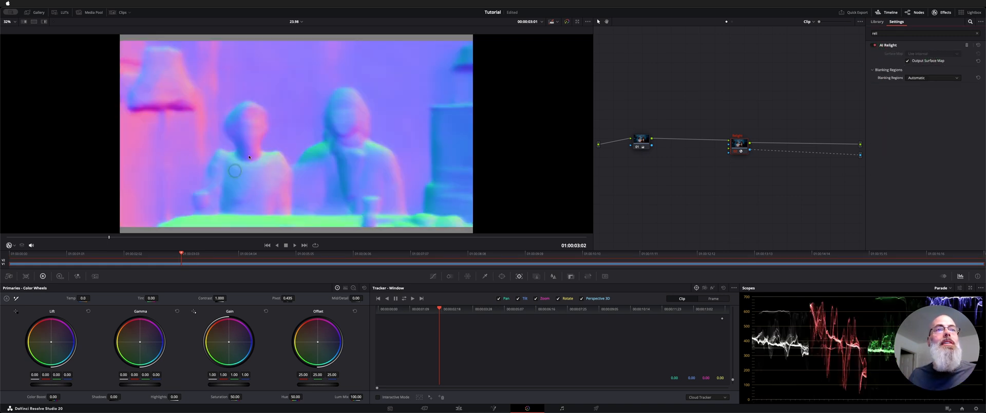
mouse_move(276, 165)
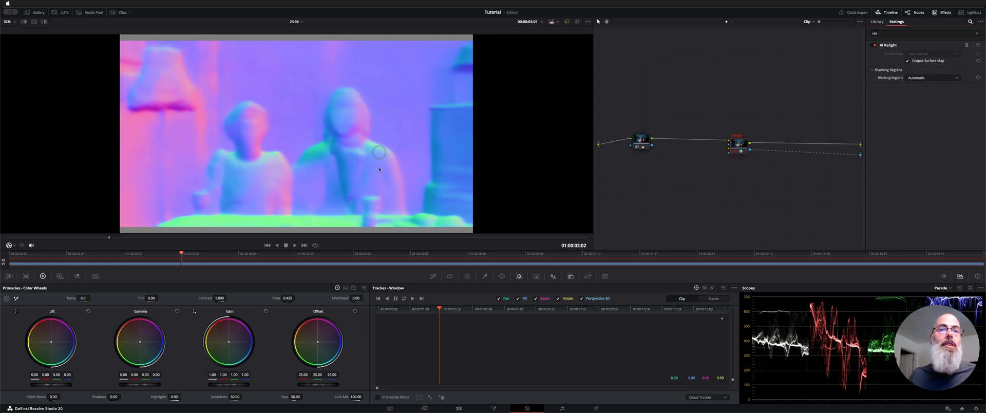
mouse_move(318, 165)
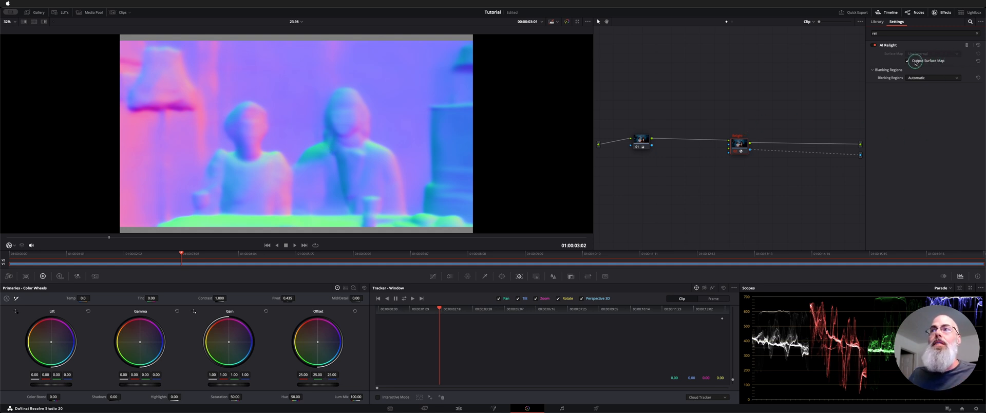
Turn off Output Surface Map and nudge the point light above the man's face
left_click(924, 60)
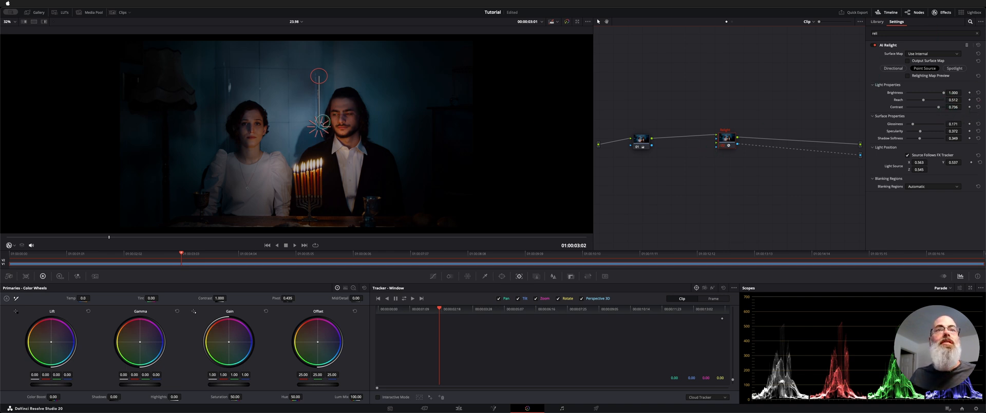
left_click_drag(319, 119, 338, 123)
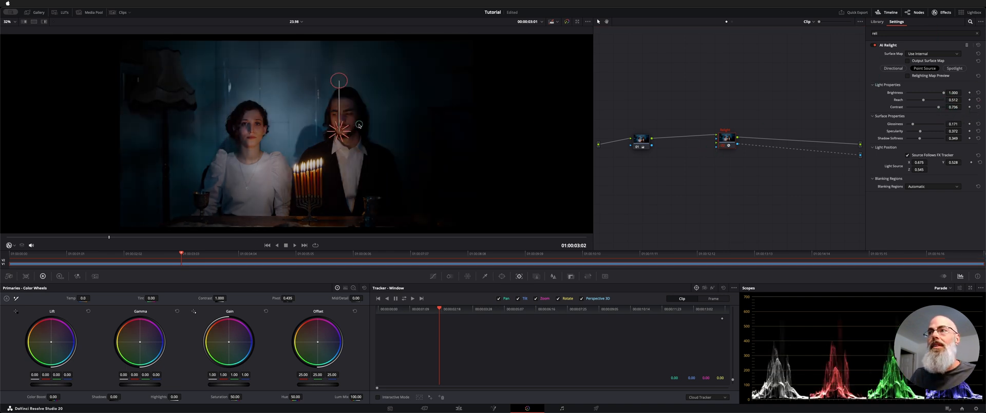